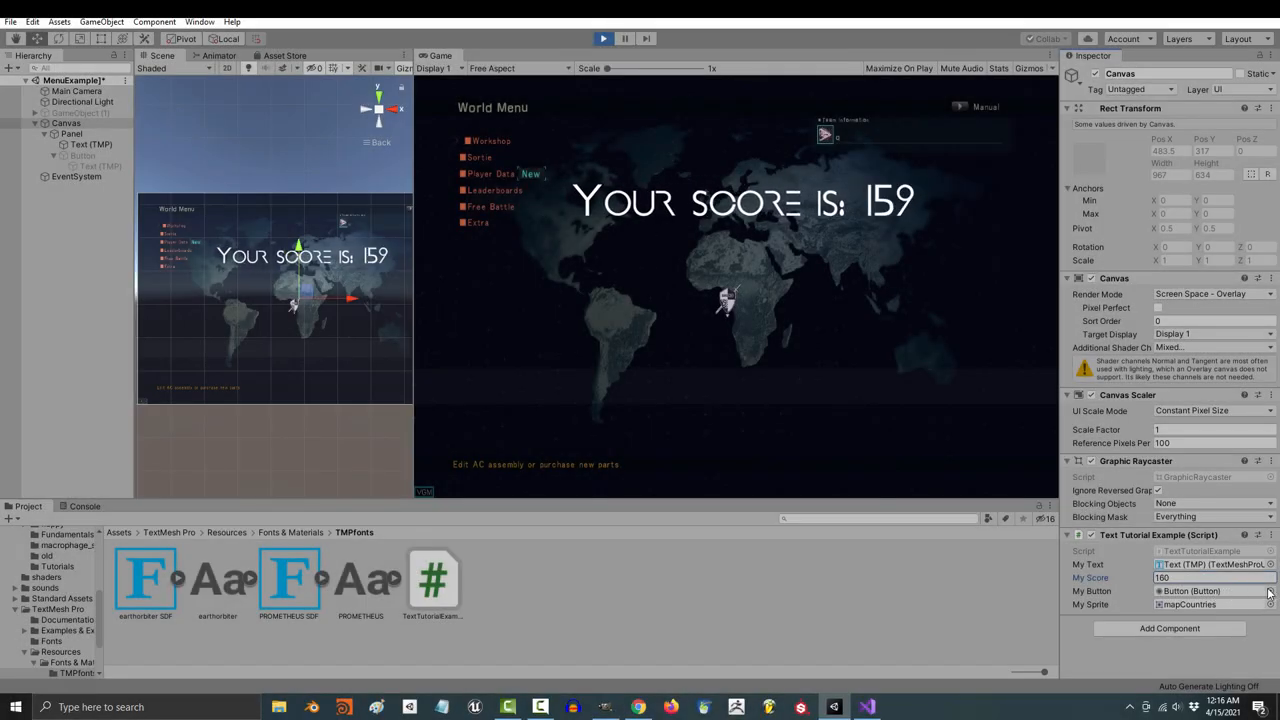
- Exit Play mode and add a TextMeshPro button under Panel, labelled LIKE
click(84, 156)
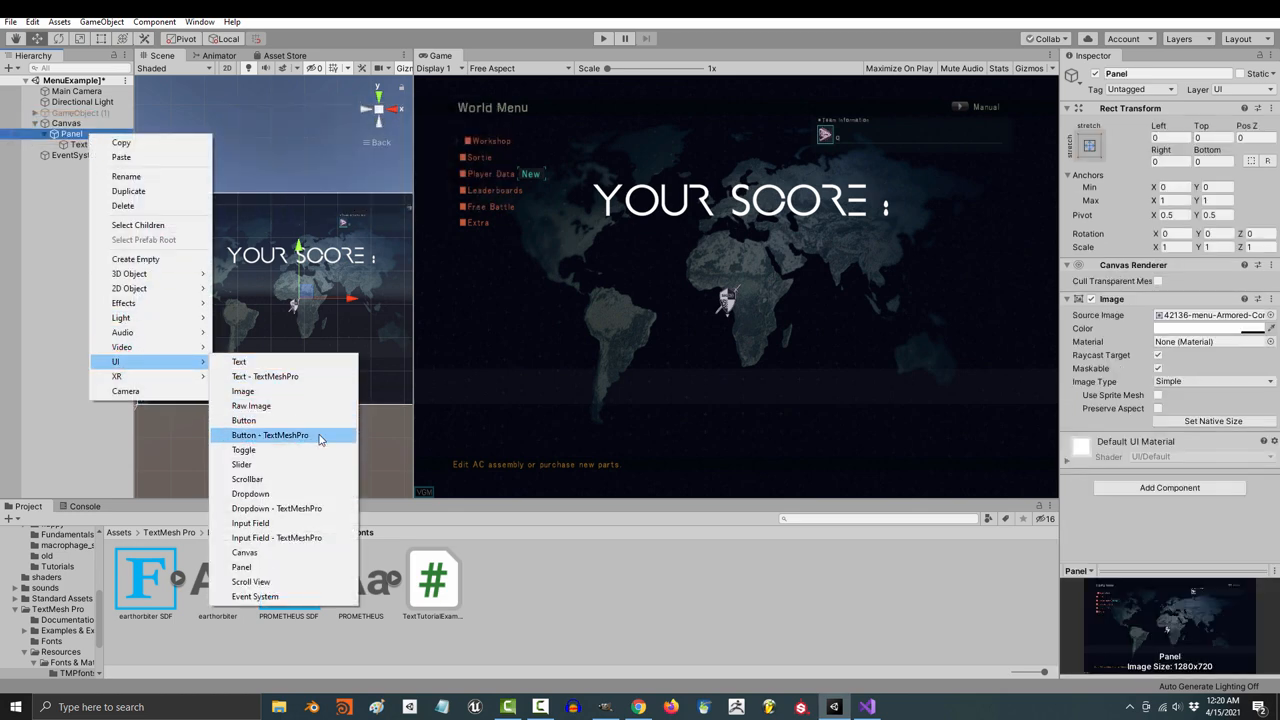
click(244, 420)
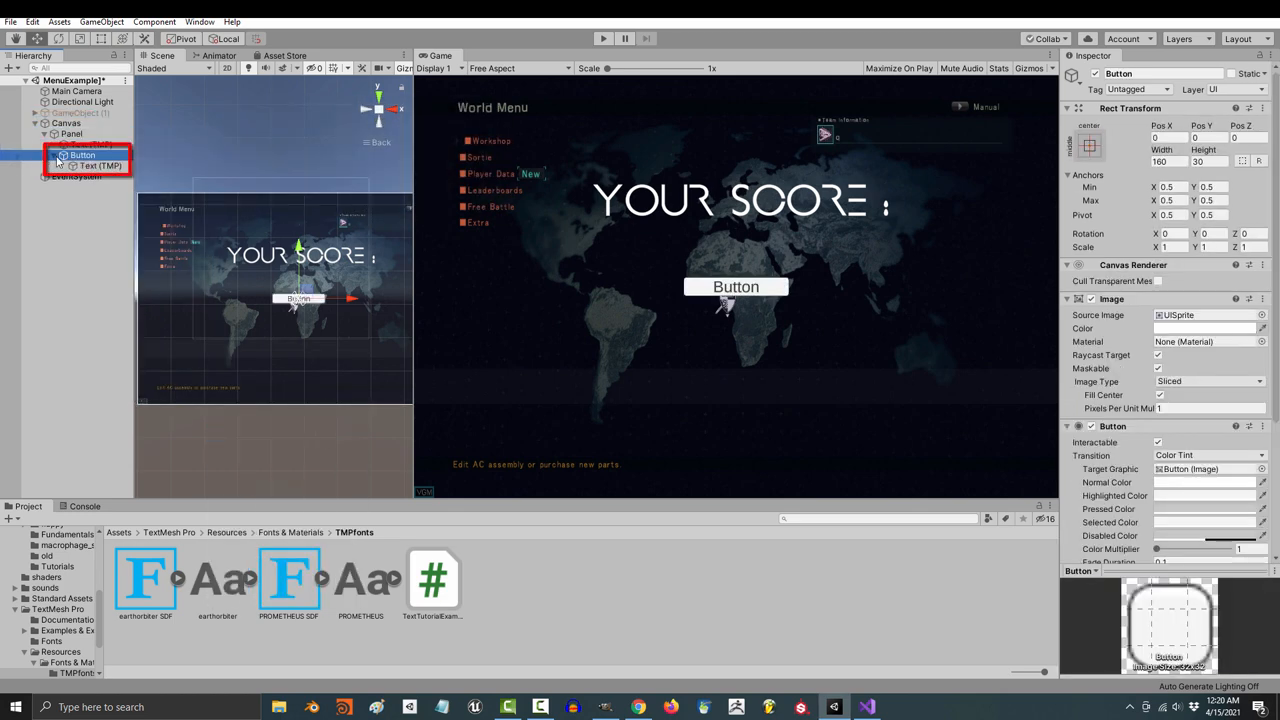
click(100, 164)
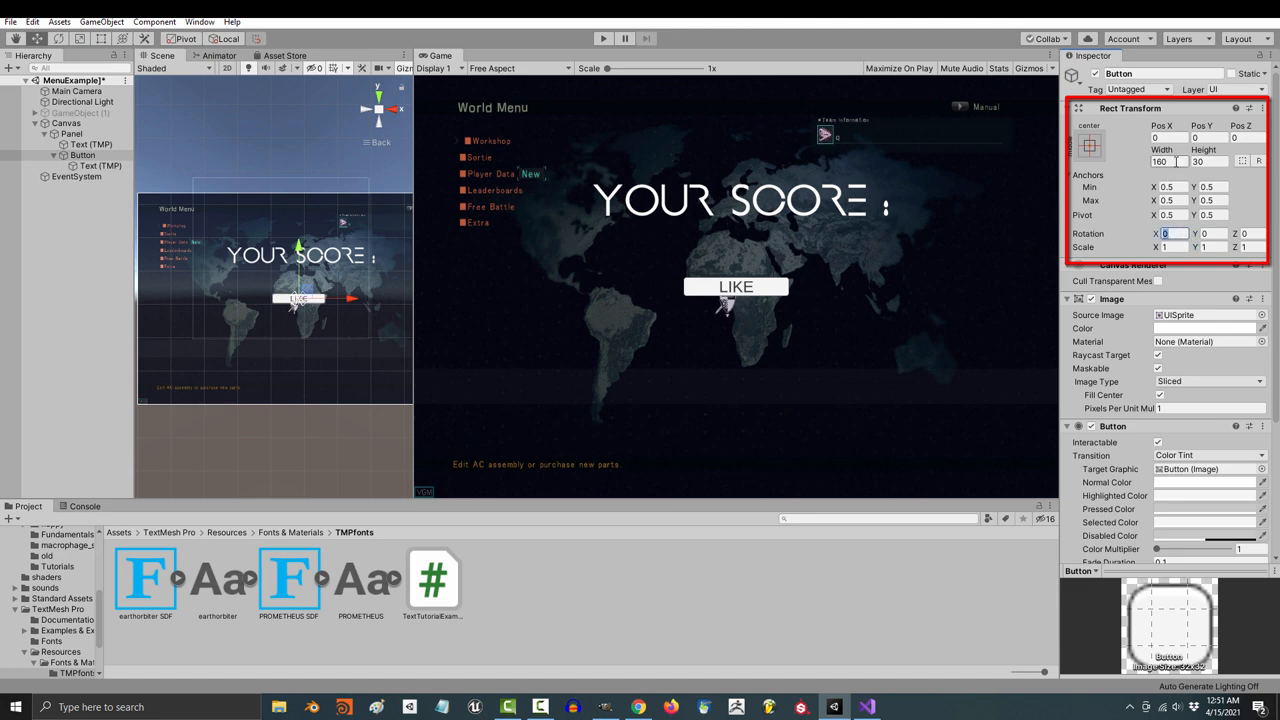
- Assign the button1 white pill sprite from scripts/flappy as the button's Source Image and adjust its colour
click(100, 164)
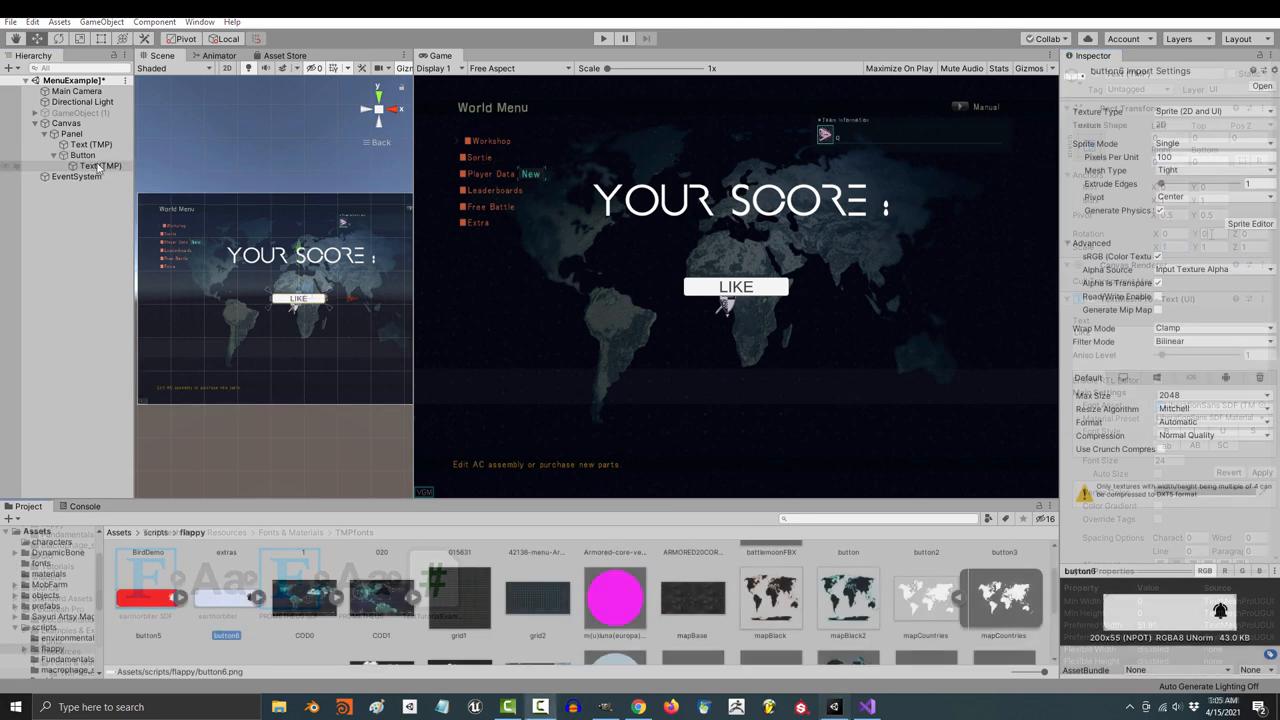
click(82, 156)
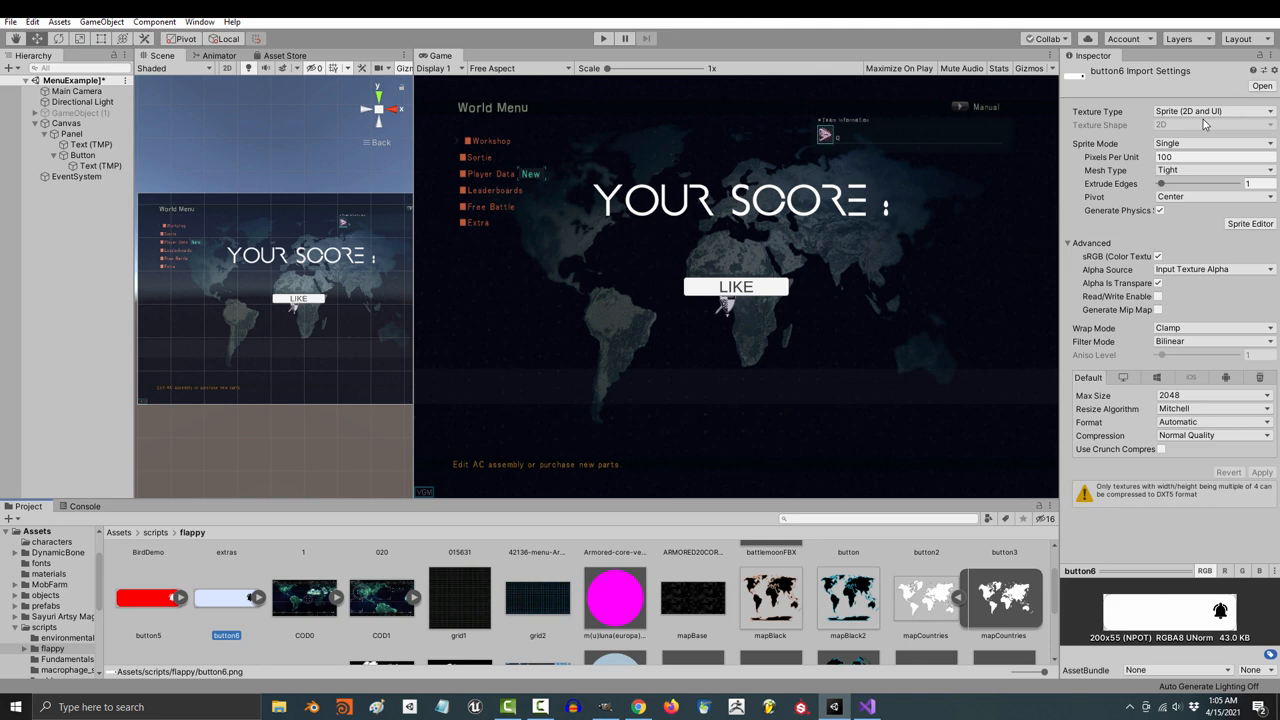
click(82, 156)
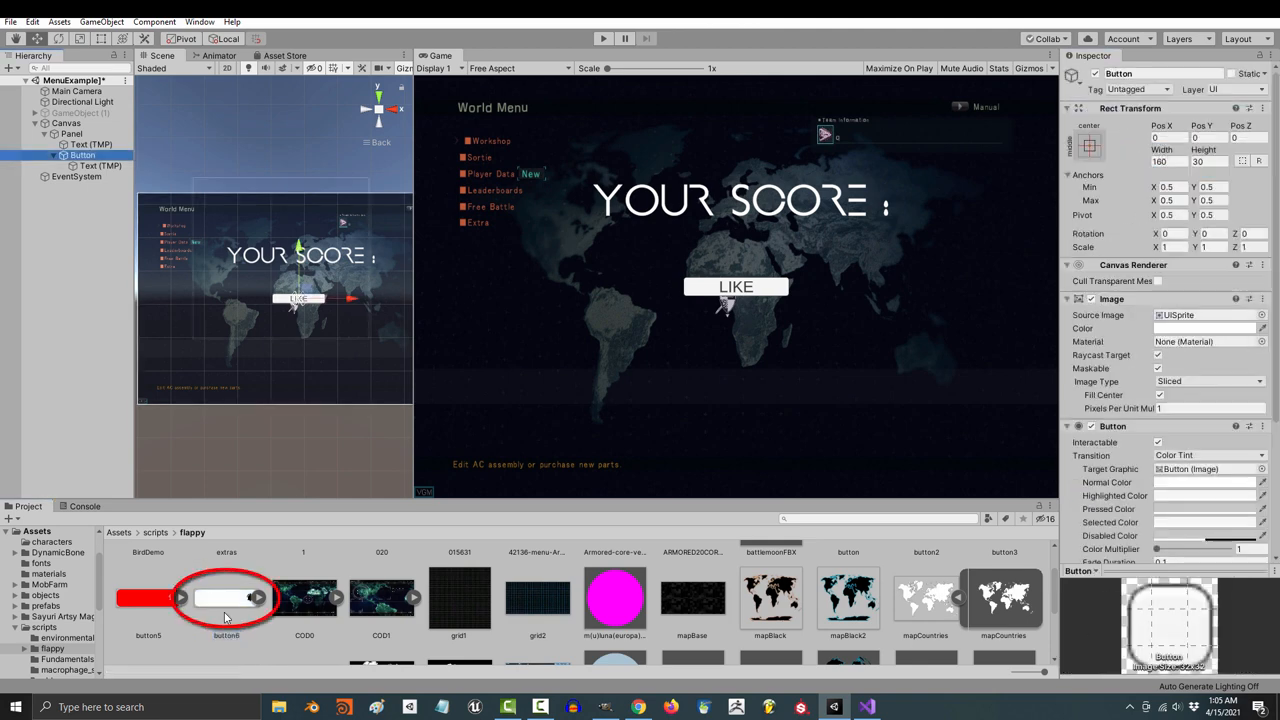
click(1204, 328)
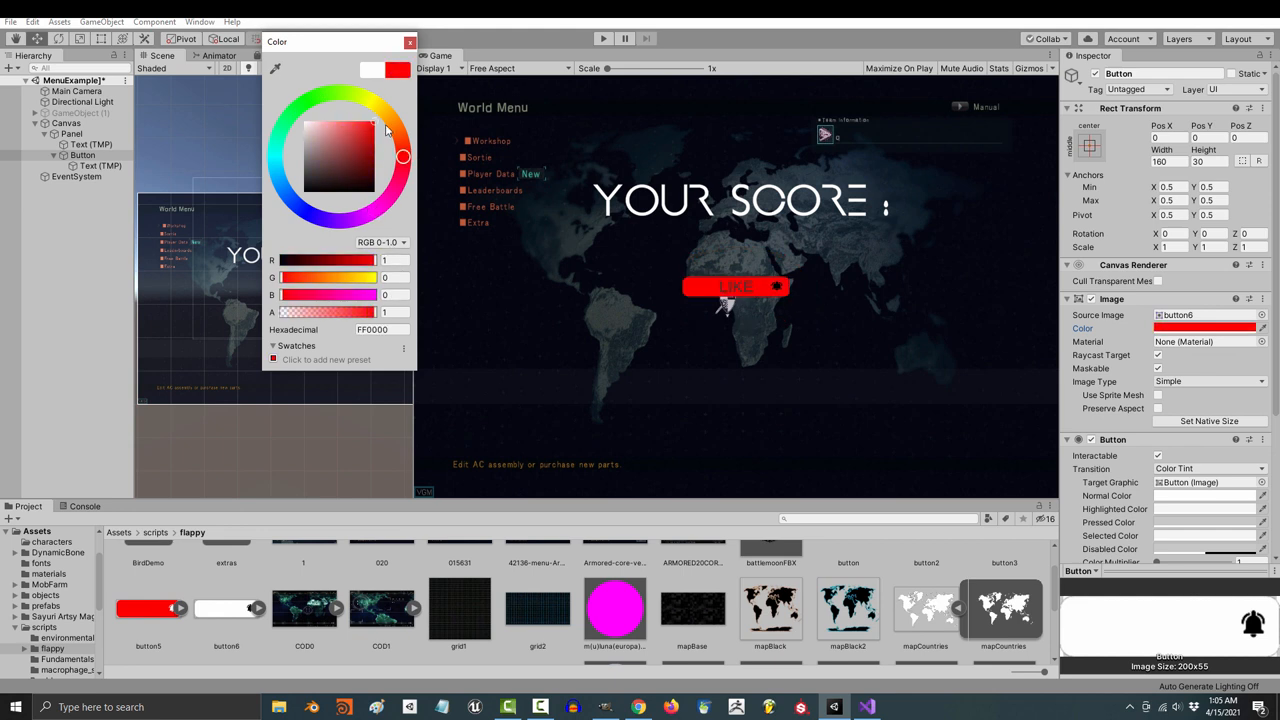
click(408, 40)
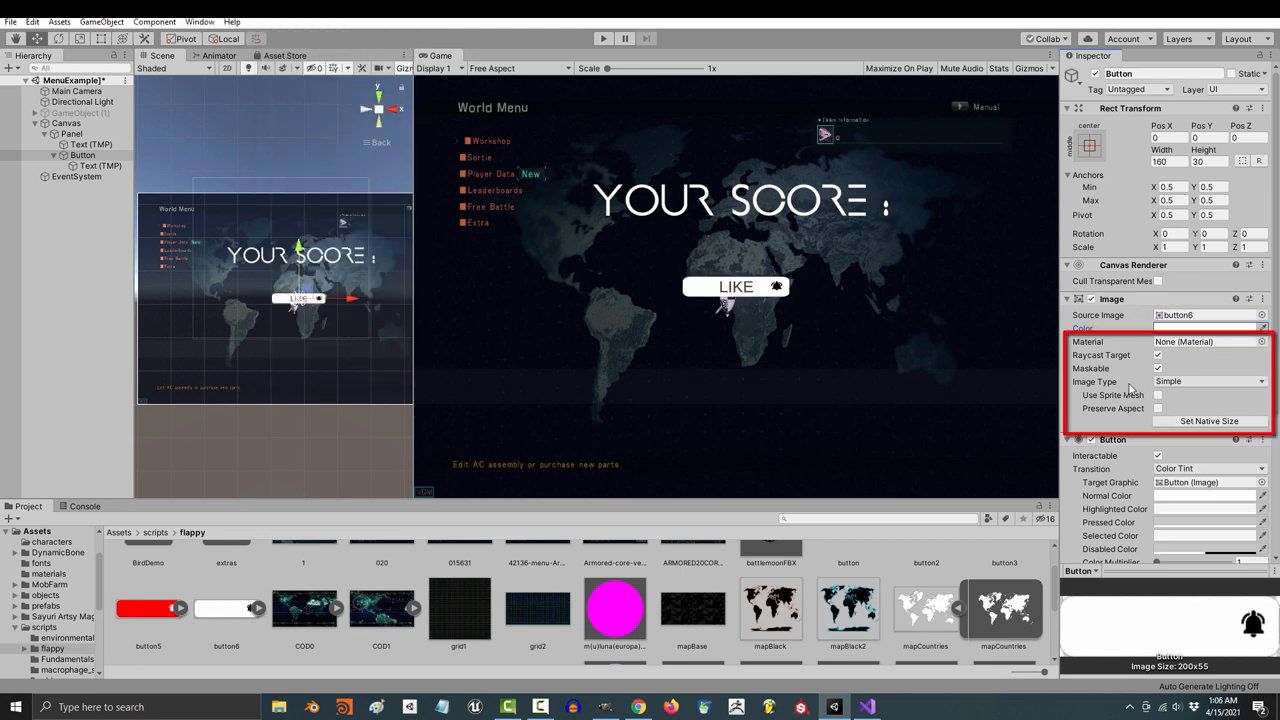
scroll(down, 3)
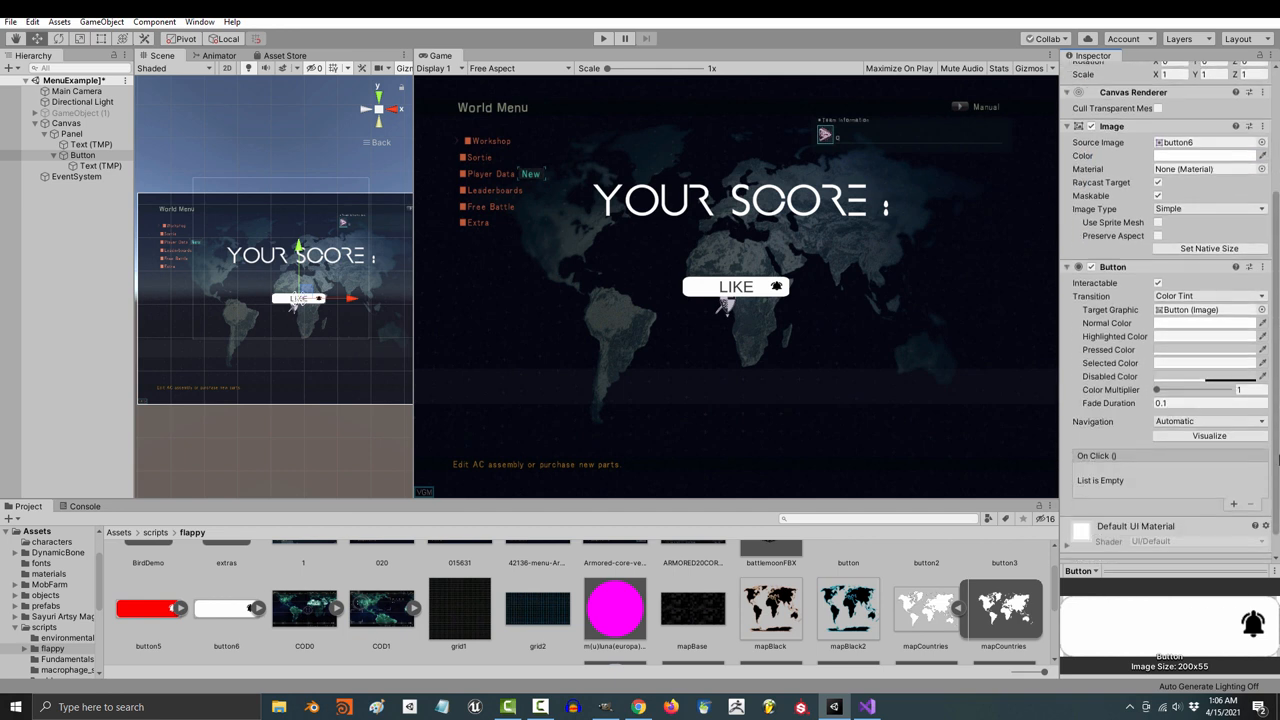
- Set the button's Normal and Highlighted state colours in the colour picker, red as normal
click(1204, 324)
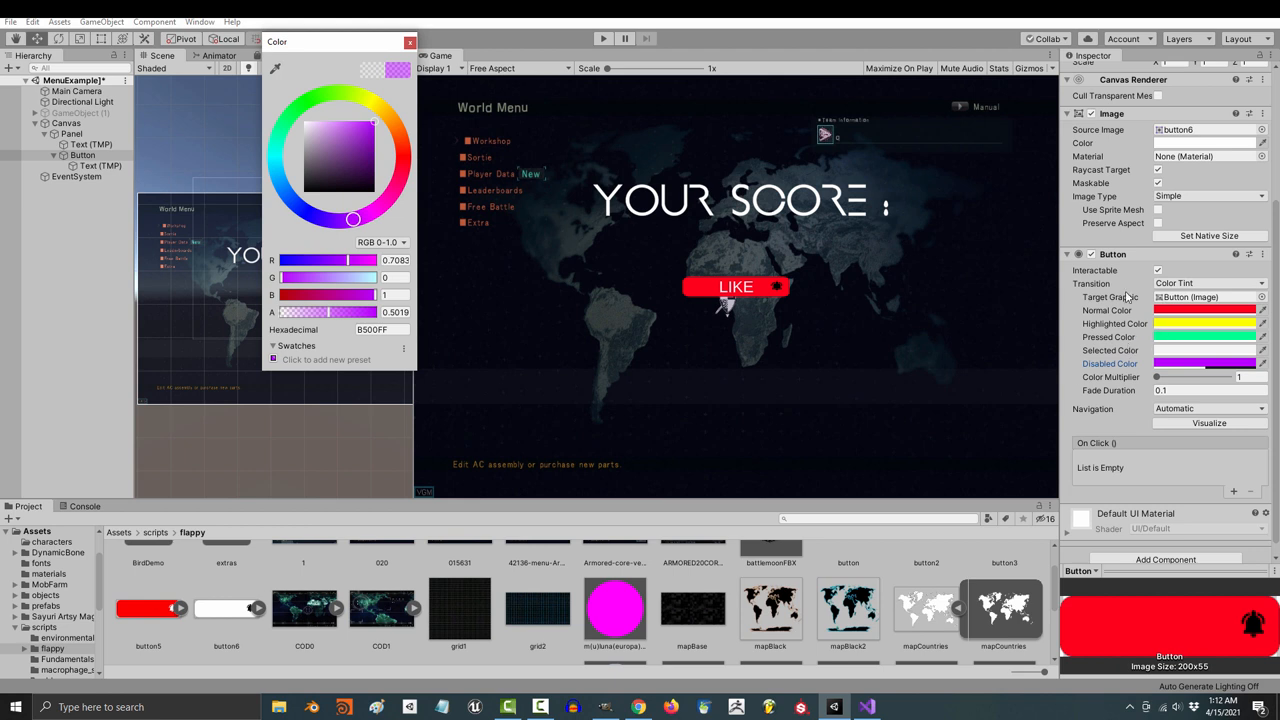
click(410, 40)
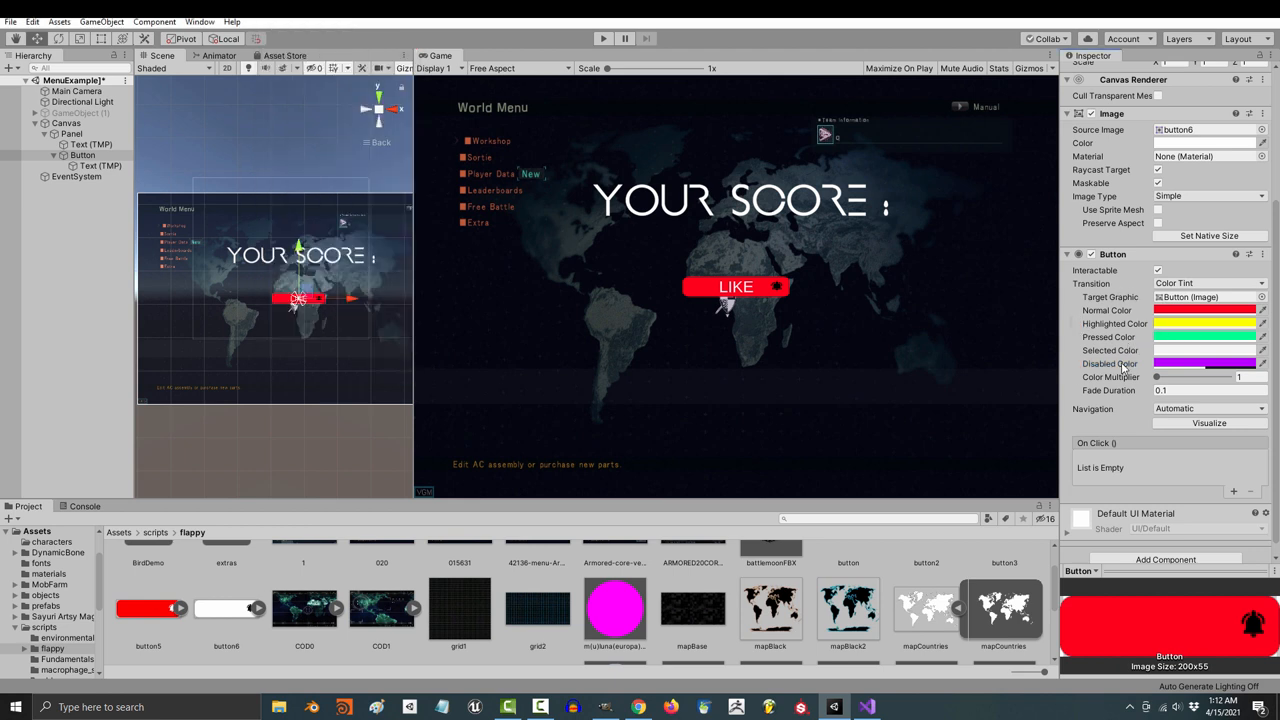
click(1158, 272)
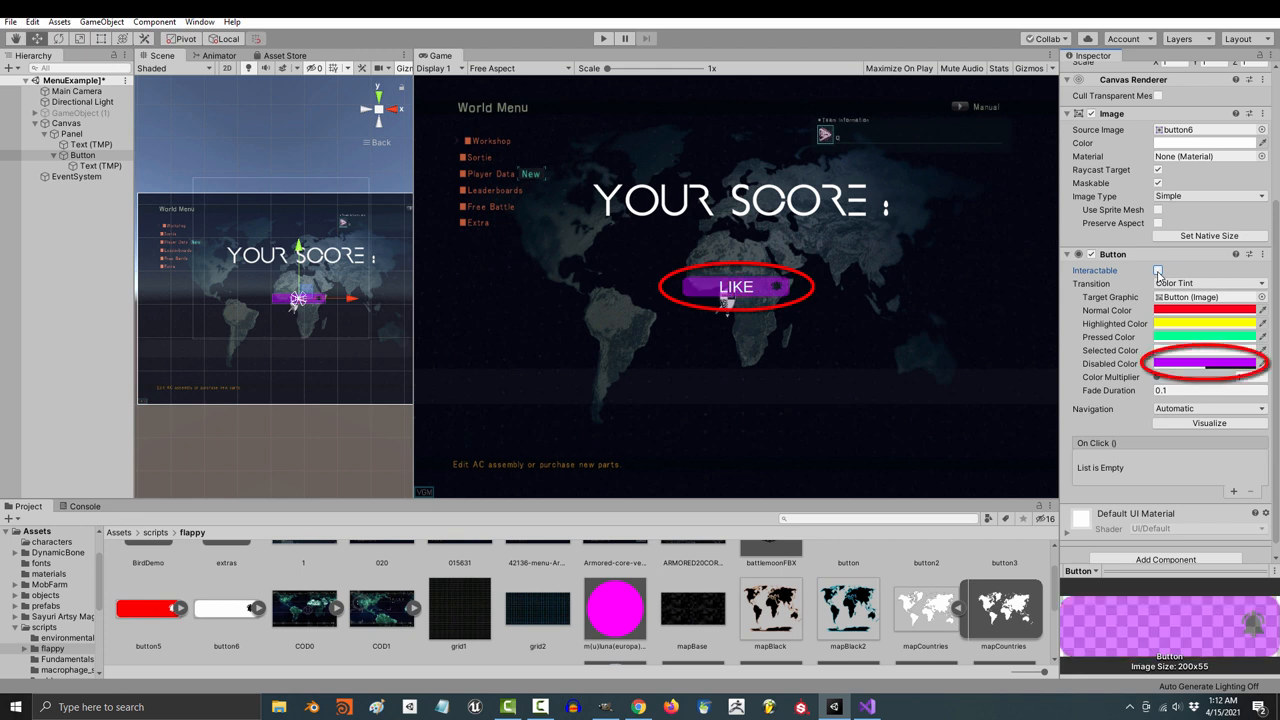
click(1158, 270)
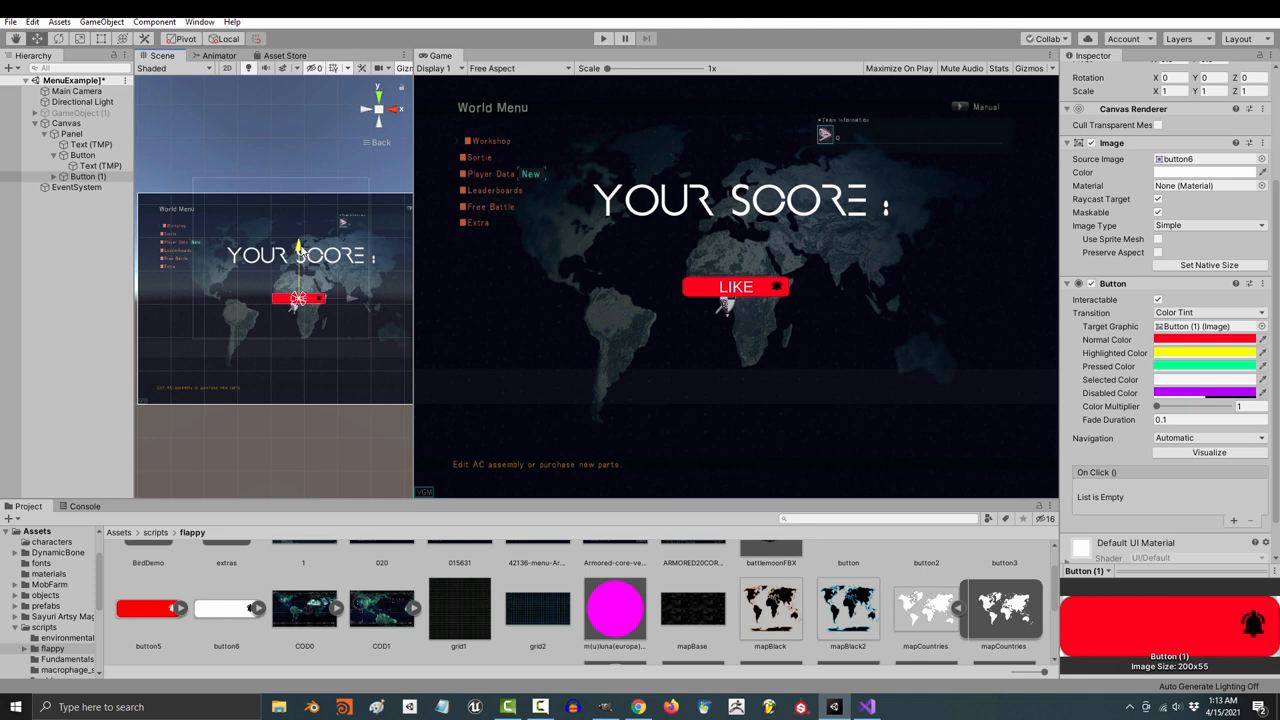
- Duplicate the LIKE button with Ctrl+D and view a sample app button design on Google Images
key(ctrl+d)
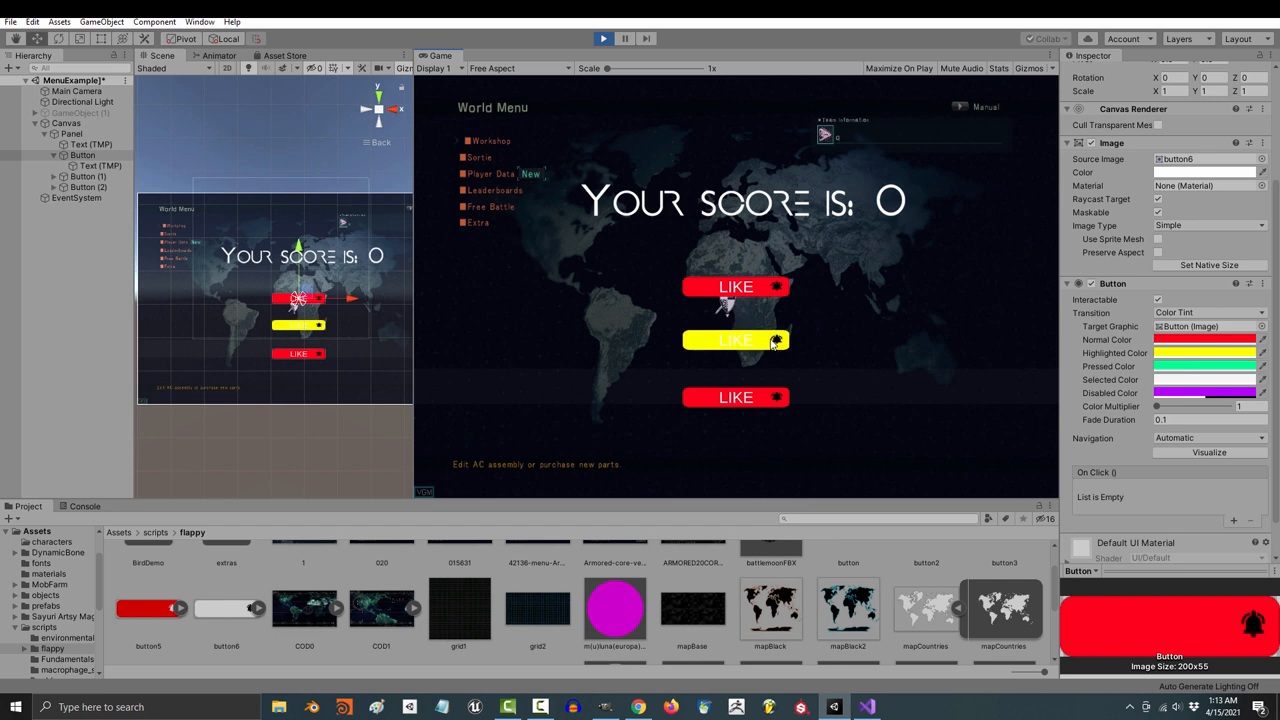
mouse_move(752, 336)
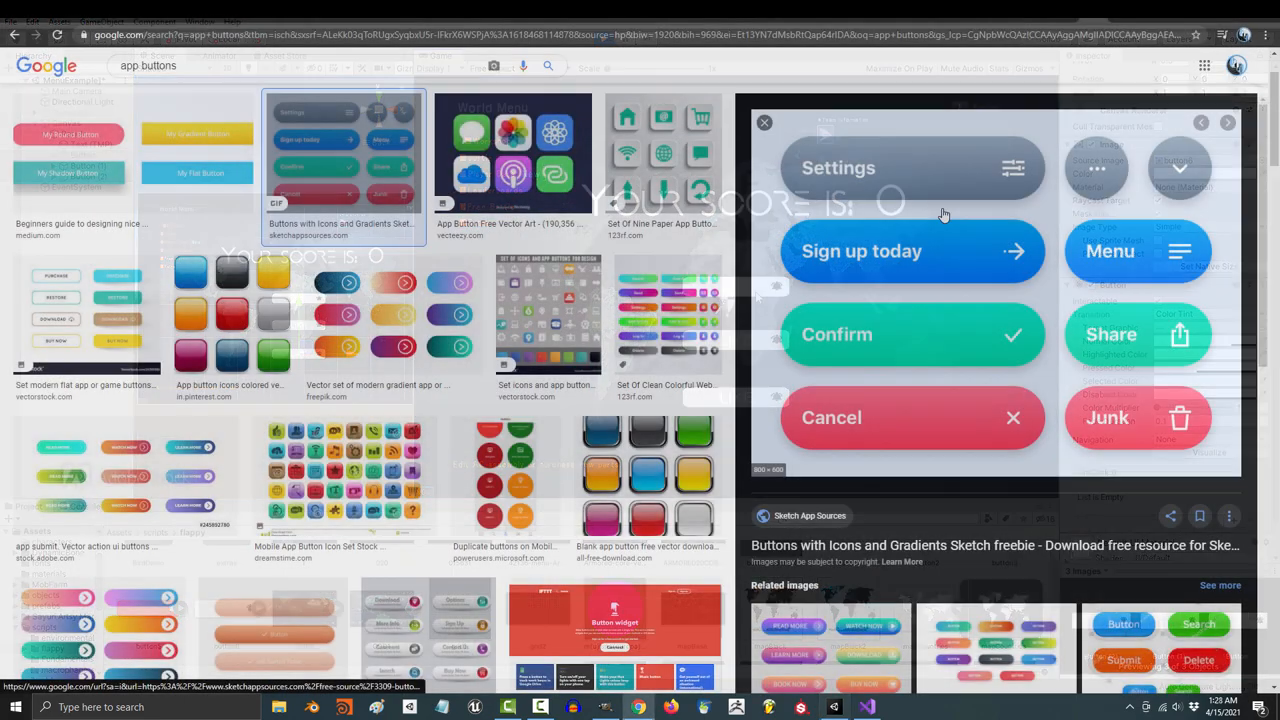
click(392, 324)
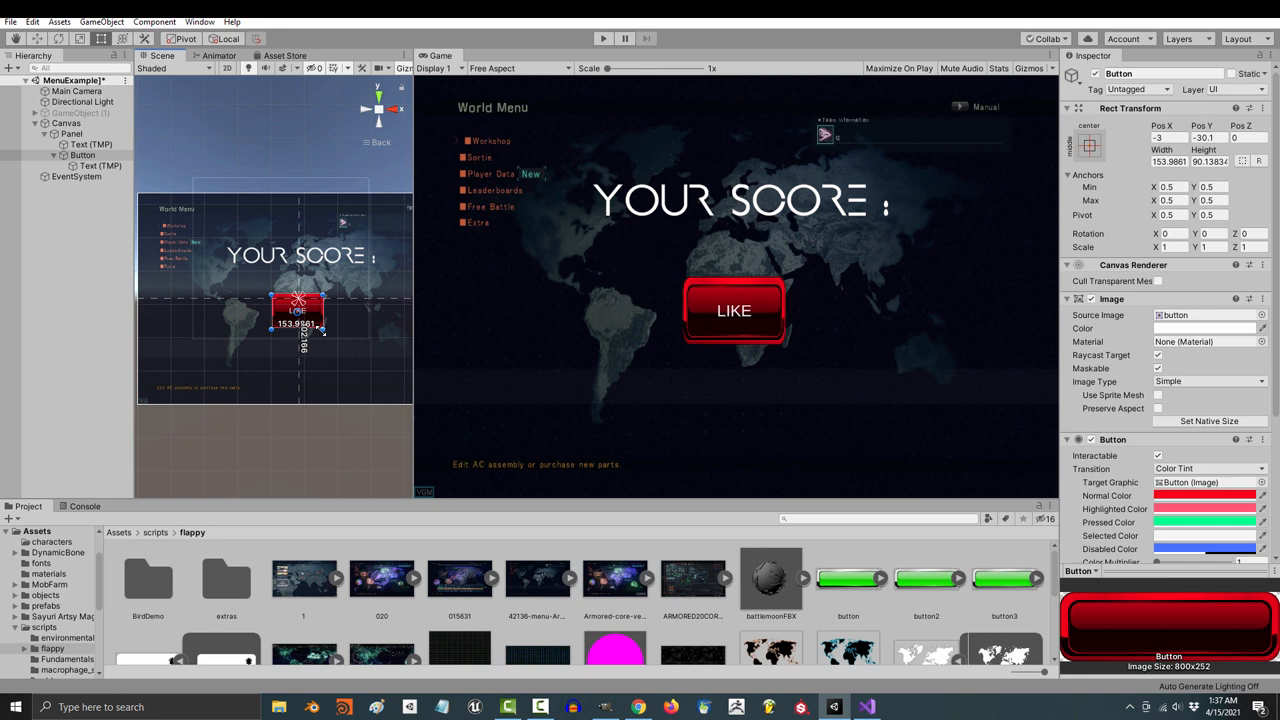
- Resize the LIKE button with the Rect Tool and add an empty On Click () event entry
drag(304, 340, 344, 380)
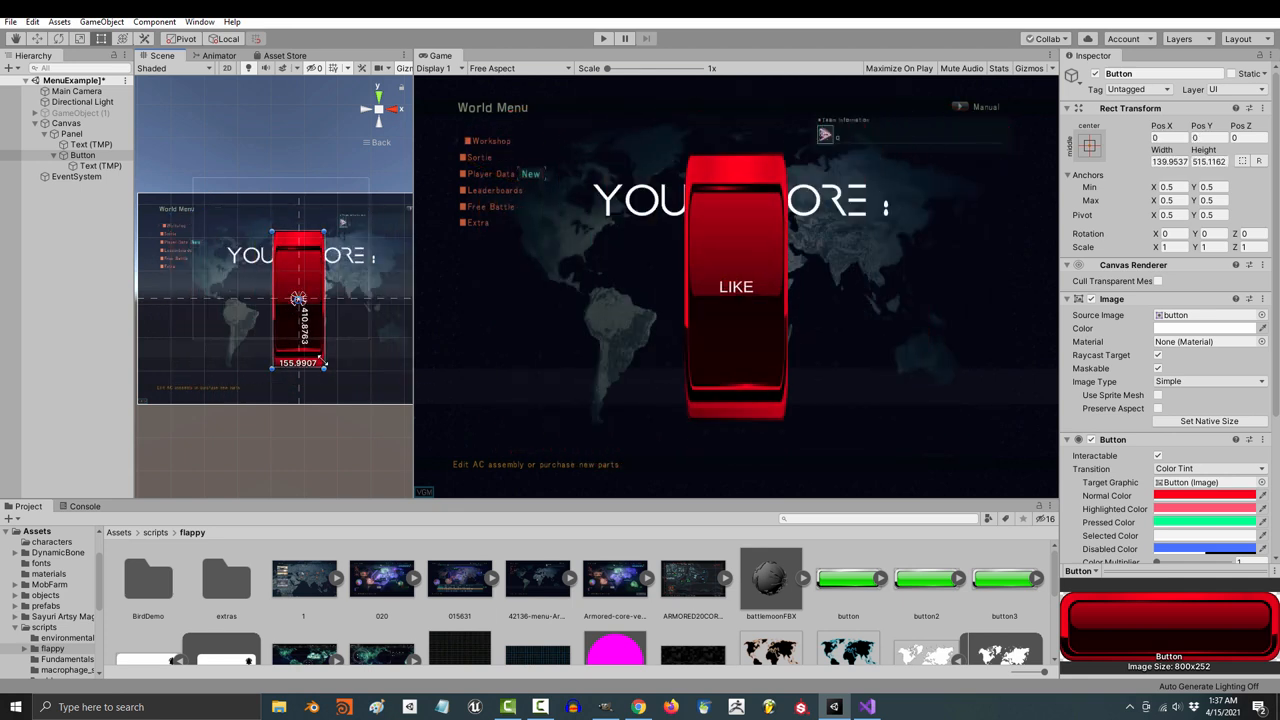
click(1004, 578)
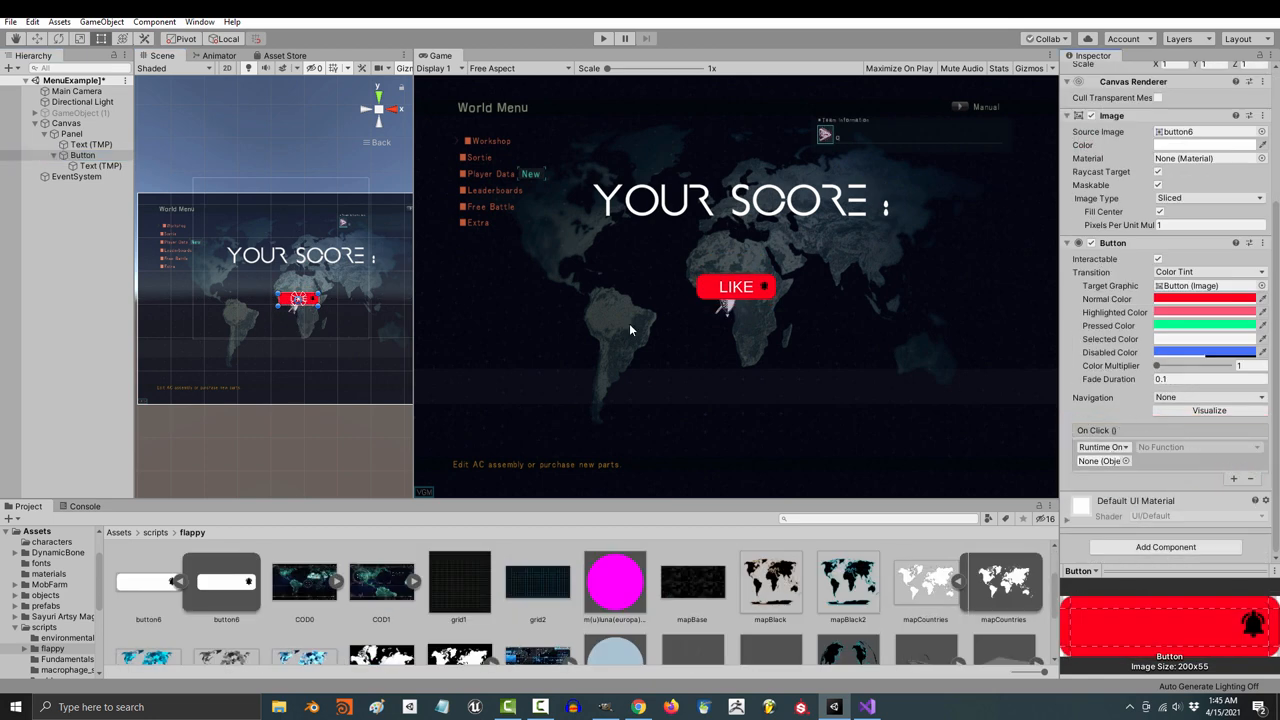
- Try a Directional Light function in the On Click dropdown, then reset it to No Function
click(84, 100)
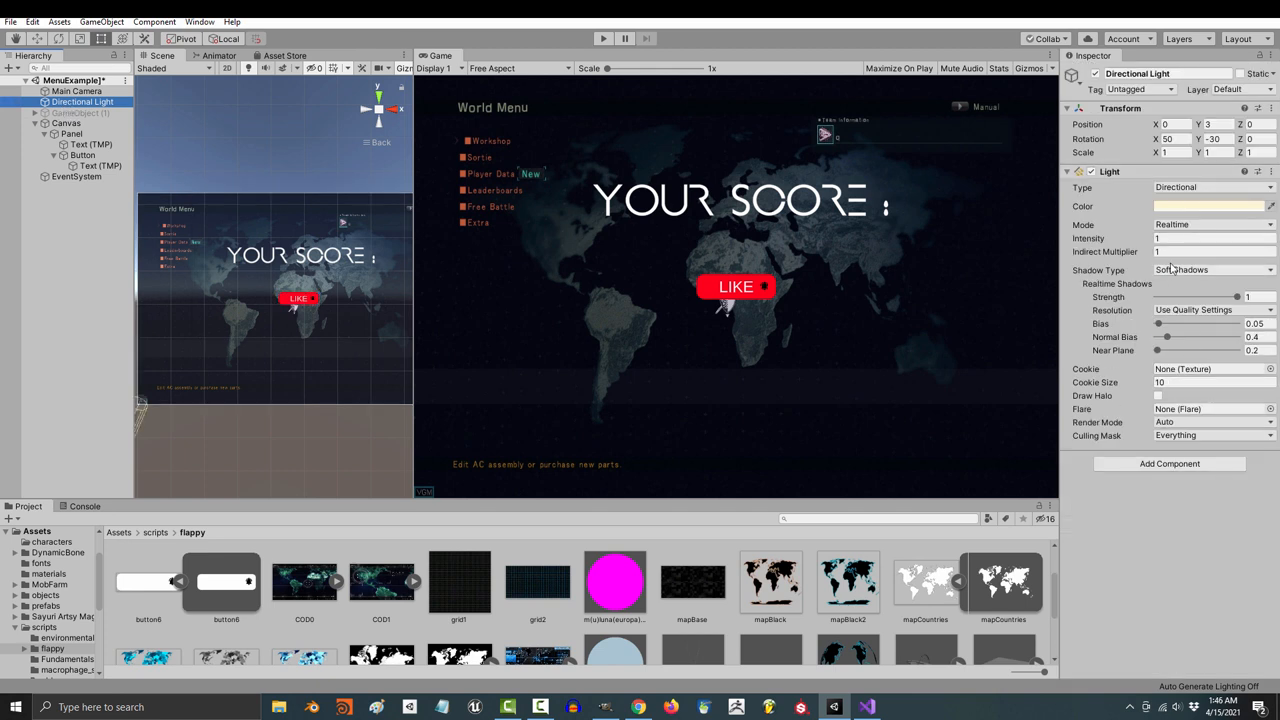
click(1212, 238)
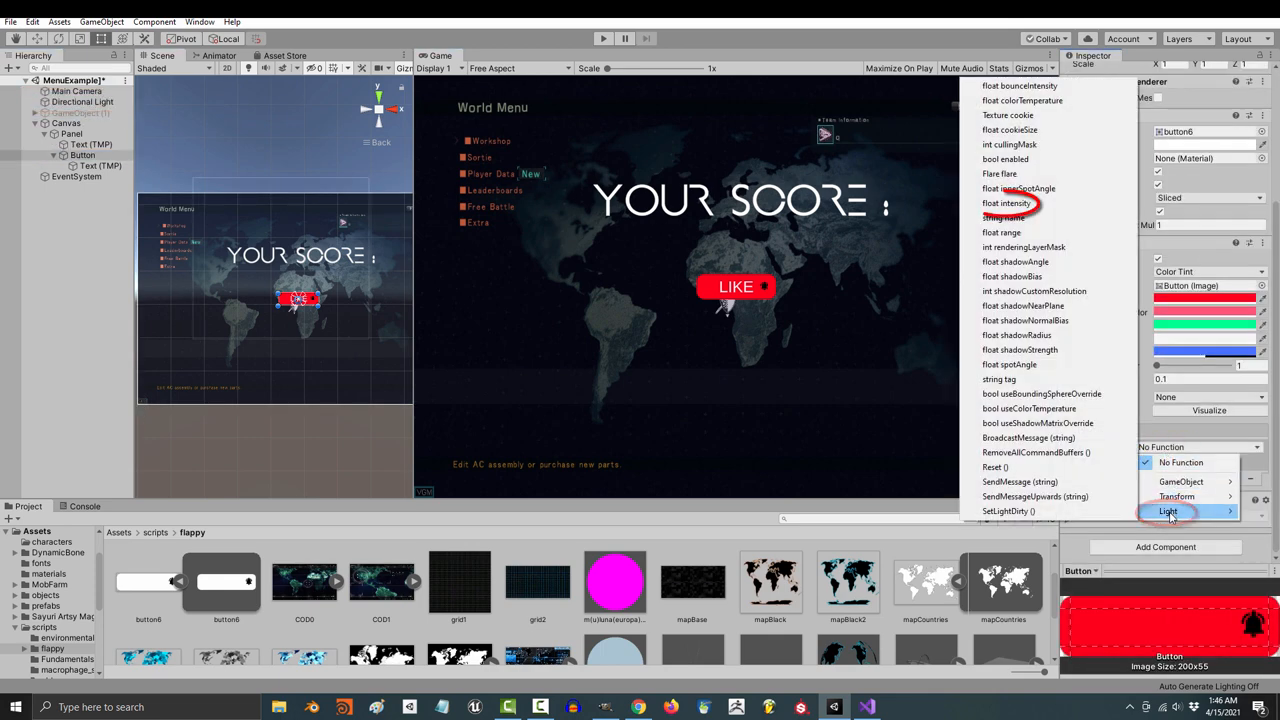
mouse_move(1044, 204)
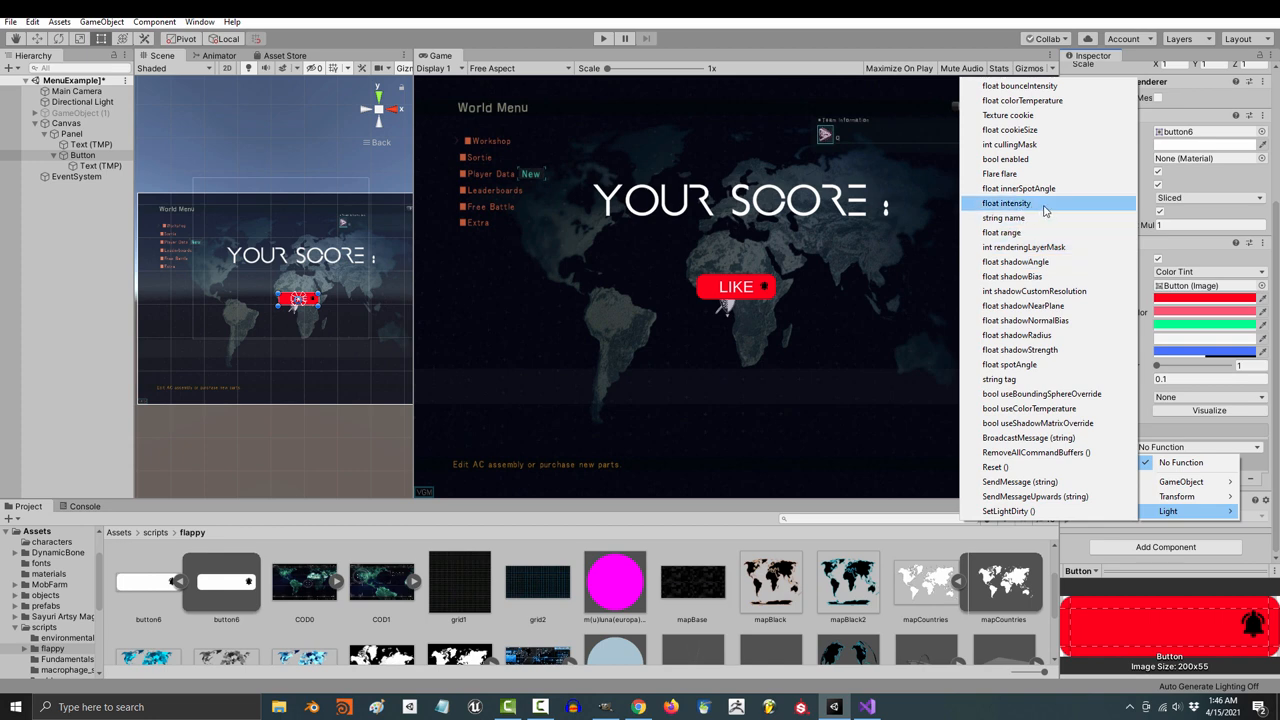
click(1008, 204)
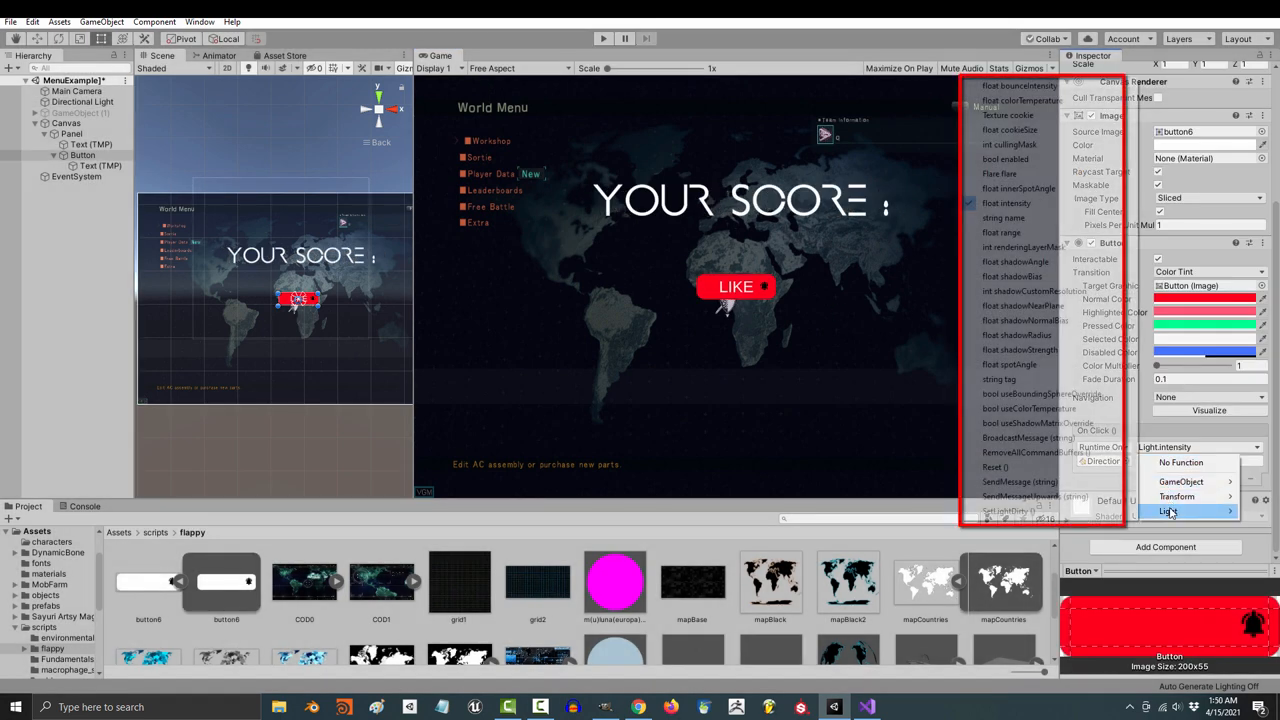
click(1168, 512)
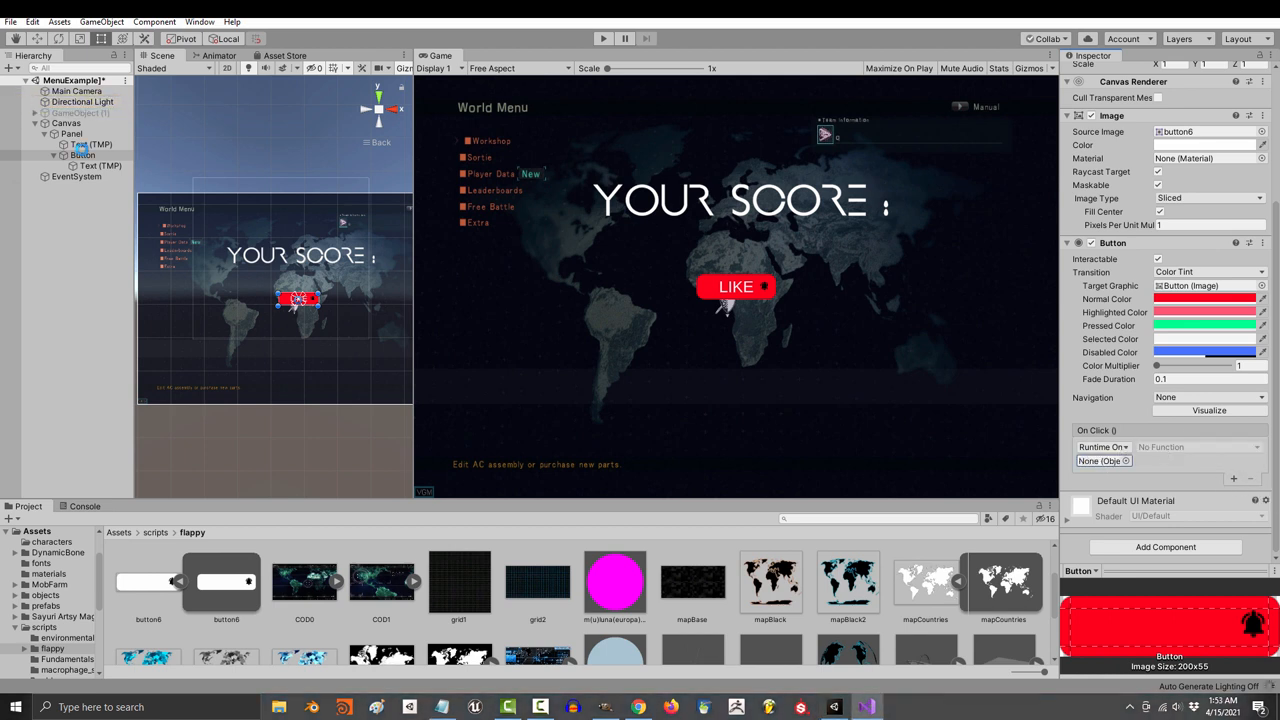
click(68, 124)
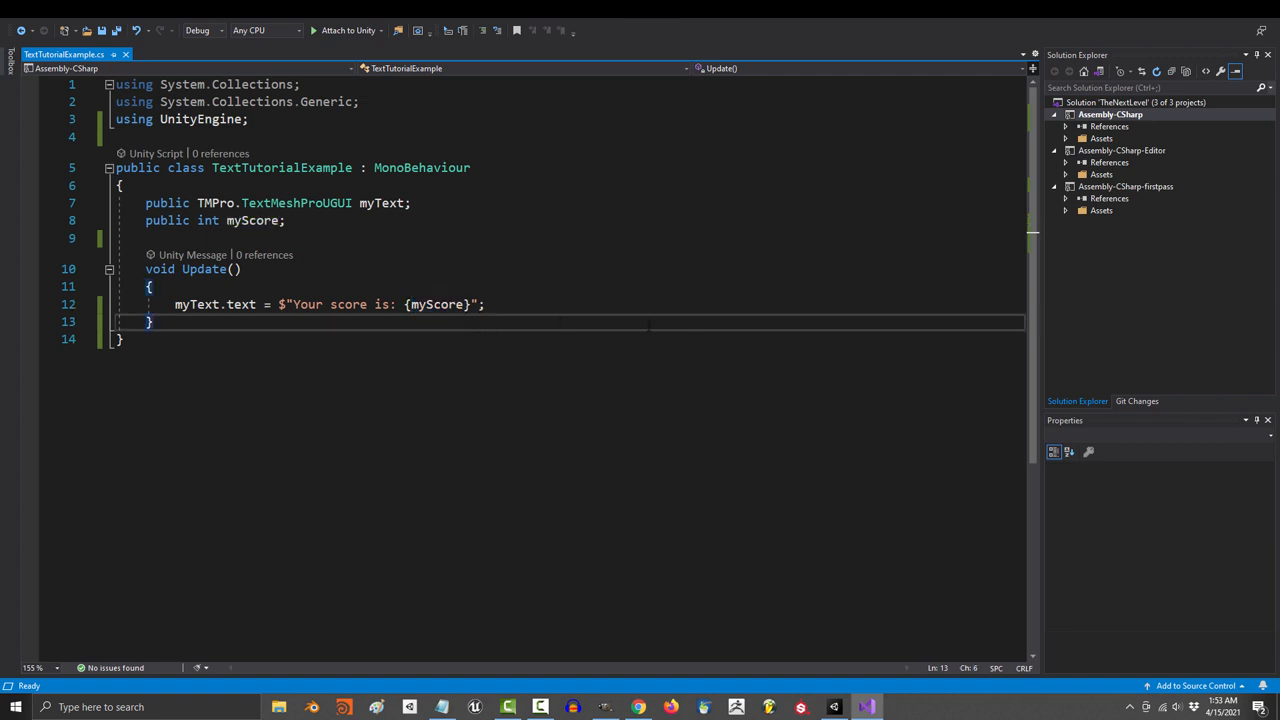
- Add an empty 'public void ScoreIncrease()' method below Update in TextTutorialExample.cs
text(public)
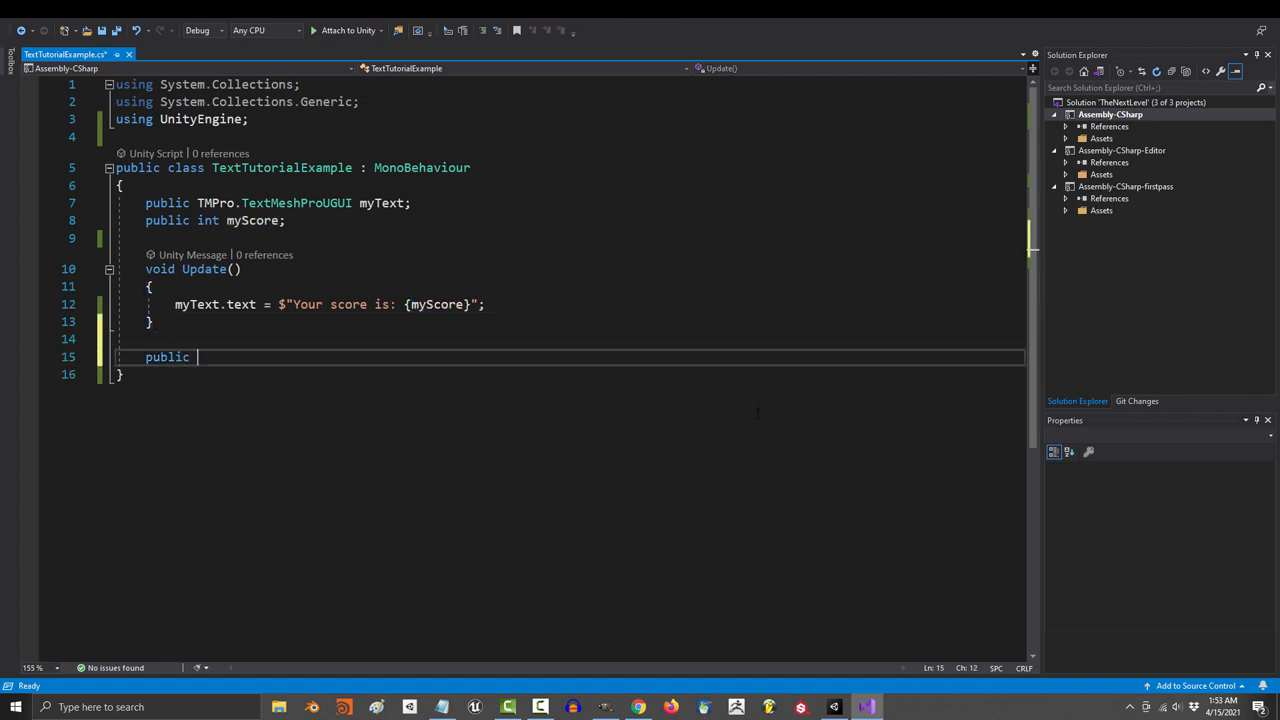
text(void ScoreIncrease()
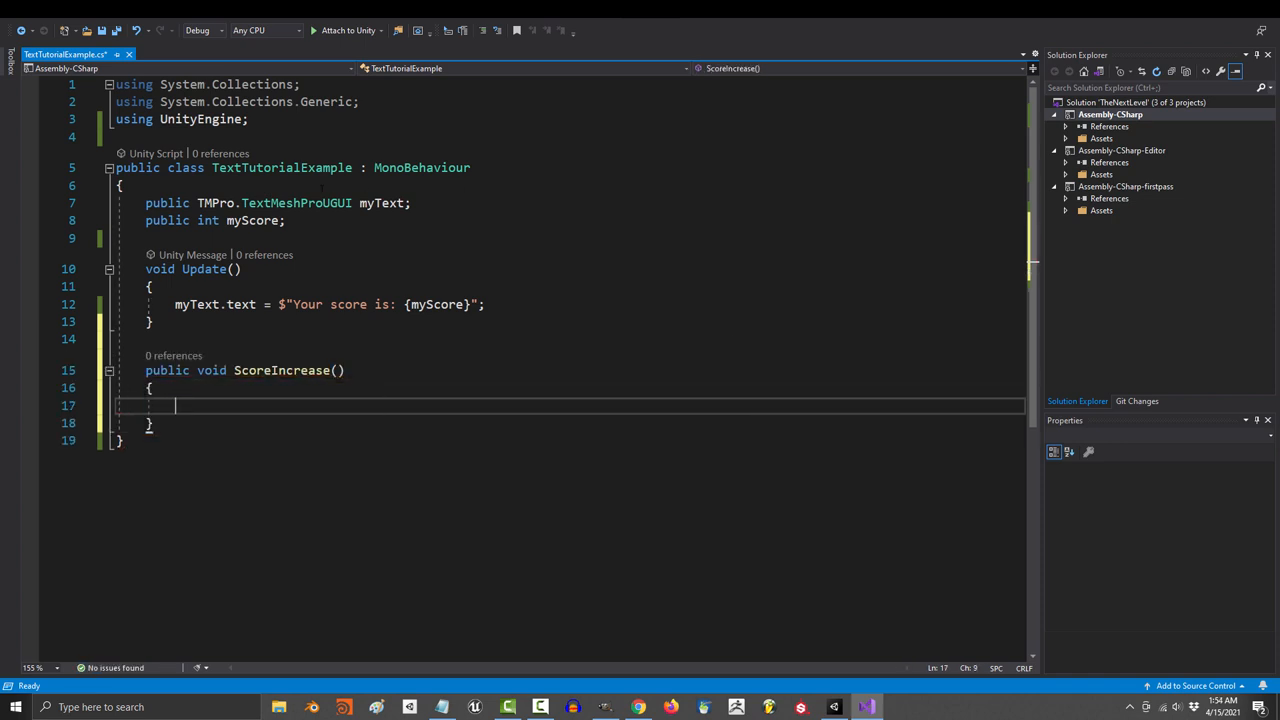
double_click(252, 220)
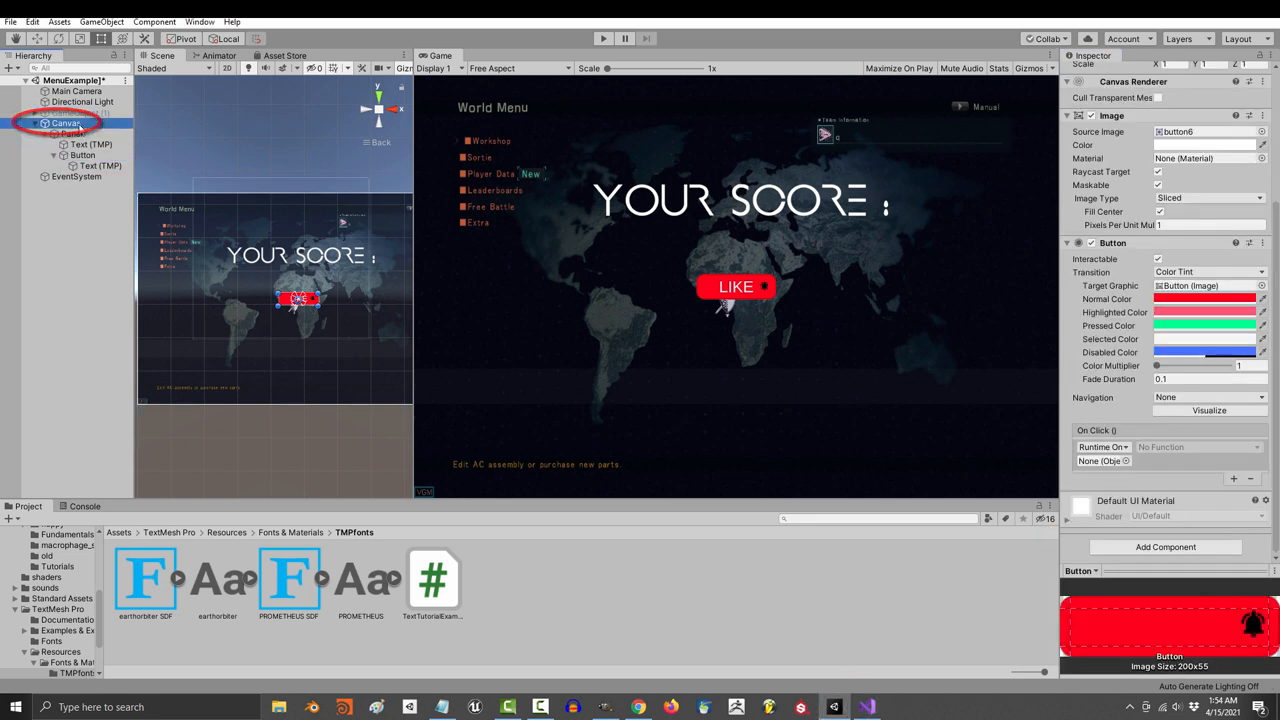
- Make the On Click event call TextTutorialExample.ScoreIncrease on the Canvas
click(1196, 448)
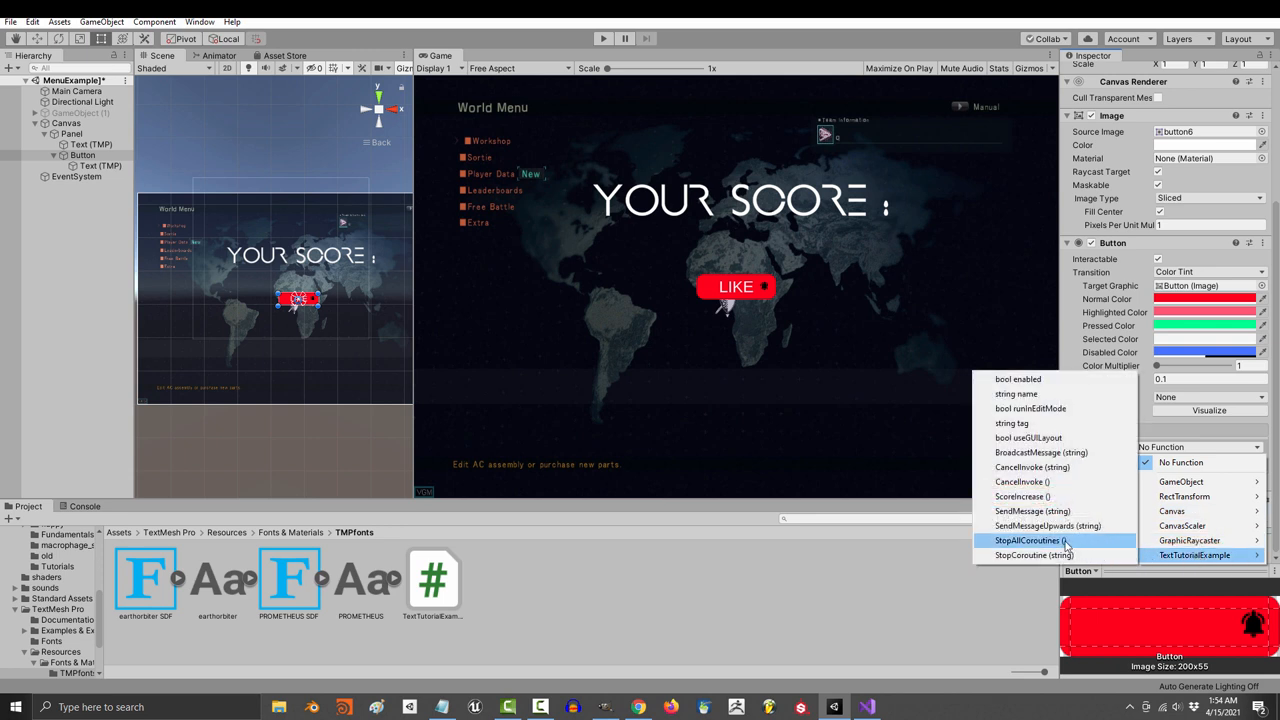
click(1022, 496)
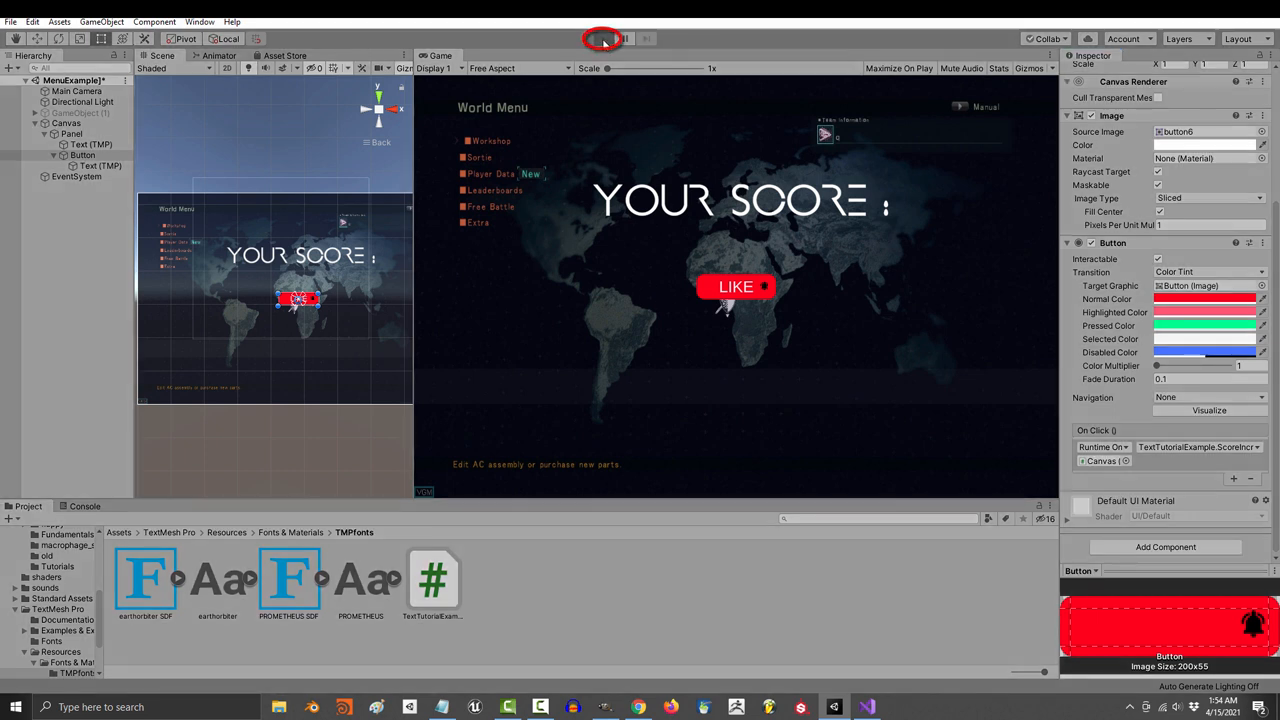
- Play the game and press LIKE repeatedly, raising the score display to 9
click(602, 38)
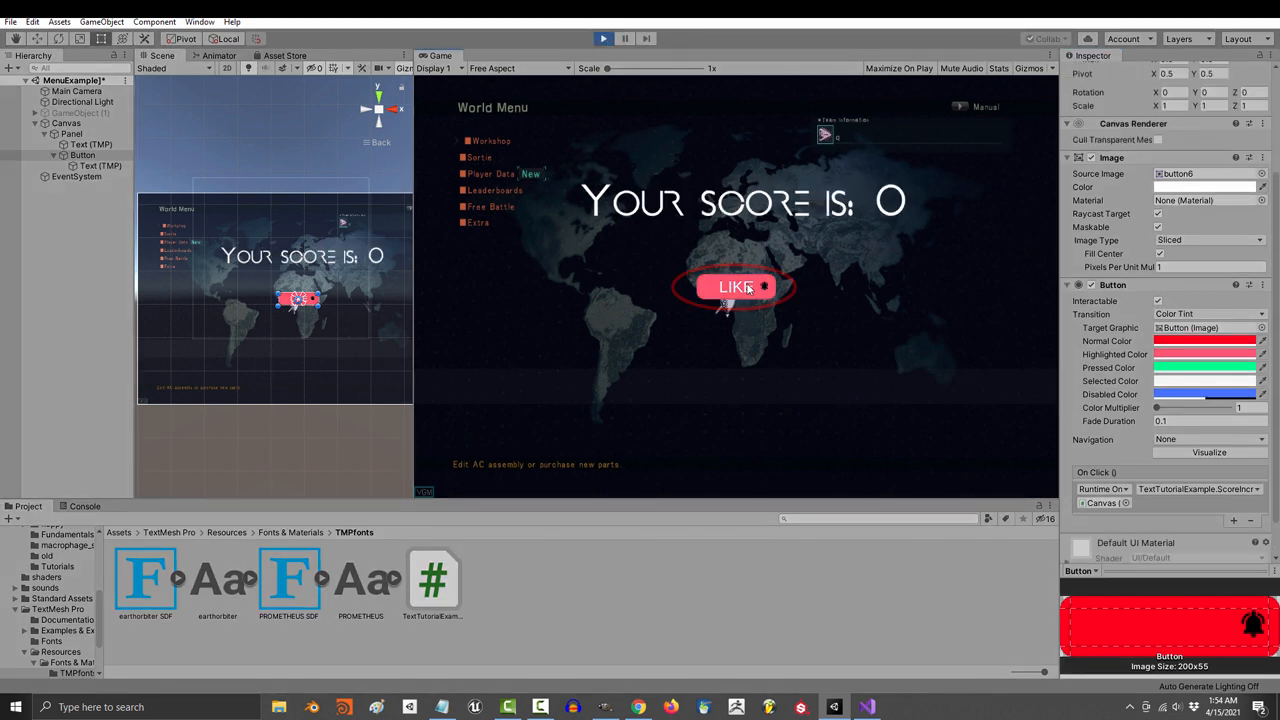
click(736, 288)
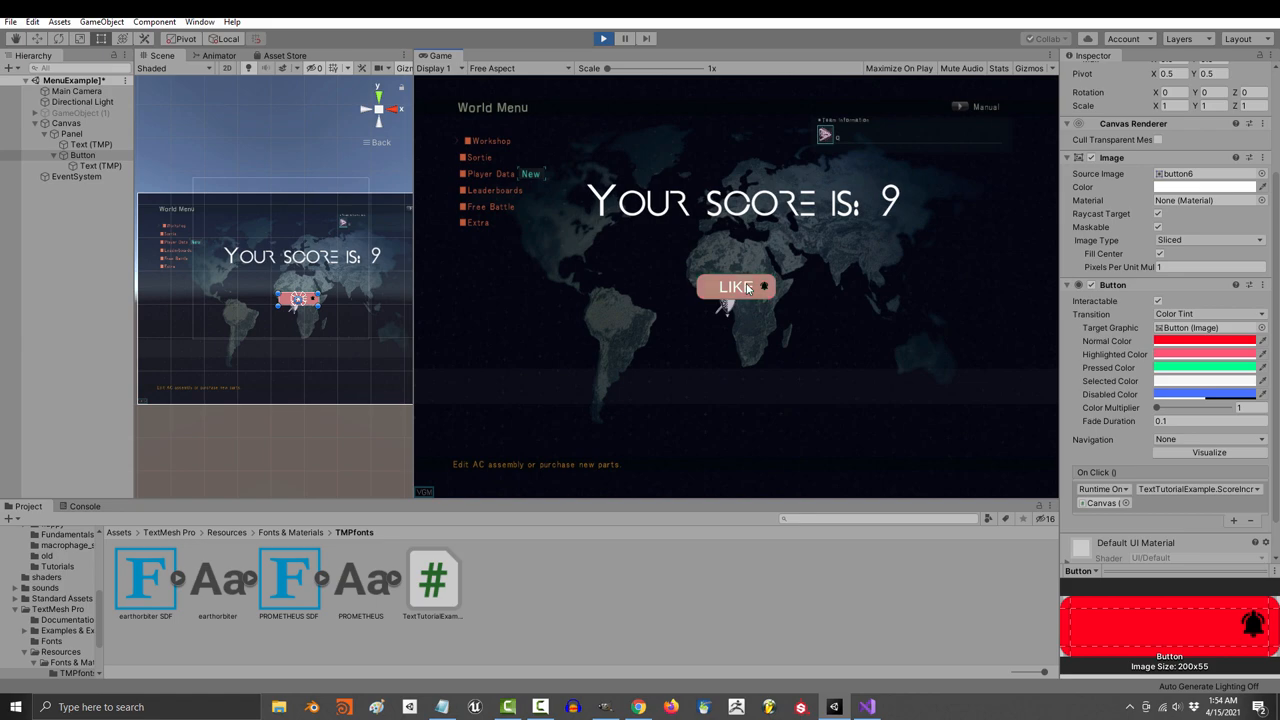
click(736, 288)
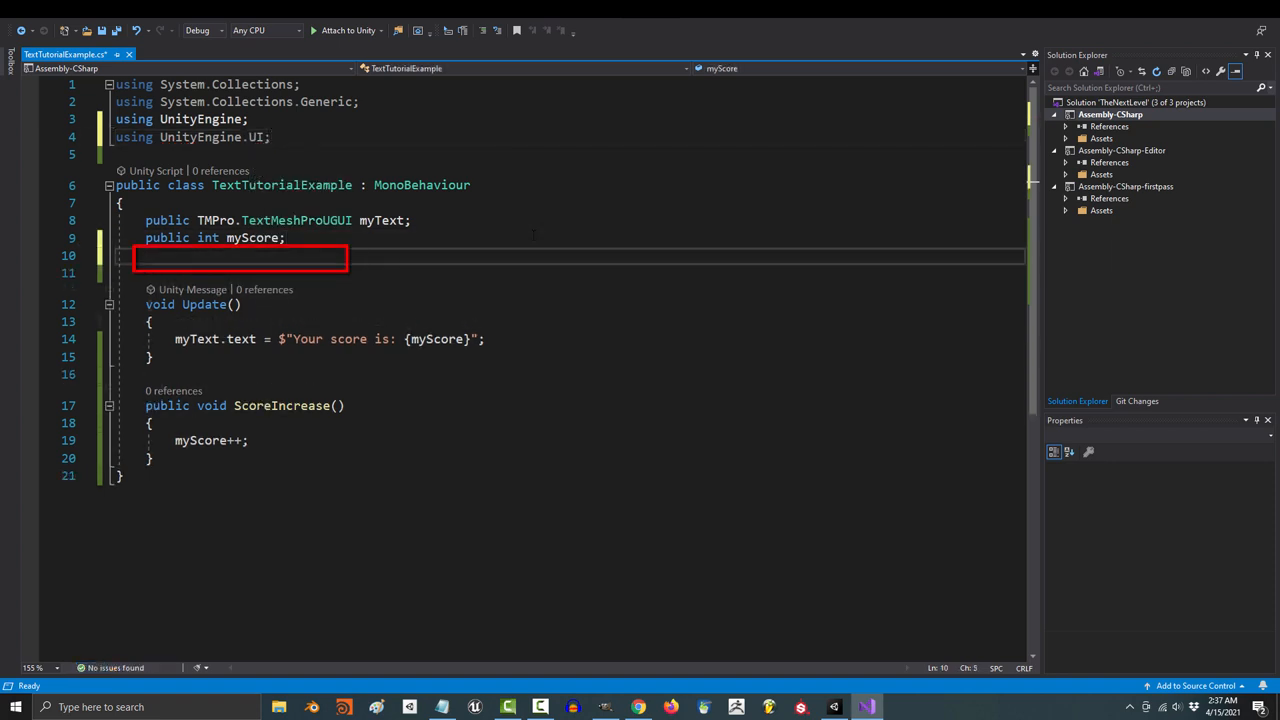
- Add 'public Button myButton' and make ScoreIncrease set its colour to Color(1,1,0) and interactable = false
text(public Button myButton;)
text(myButton.)
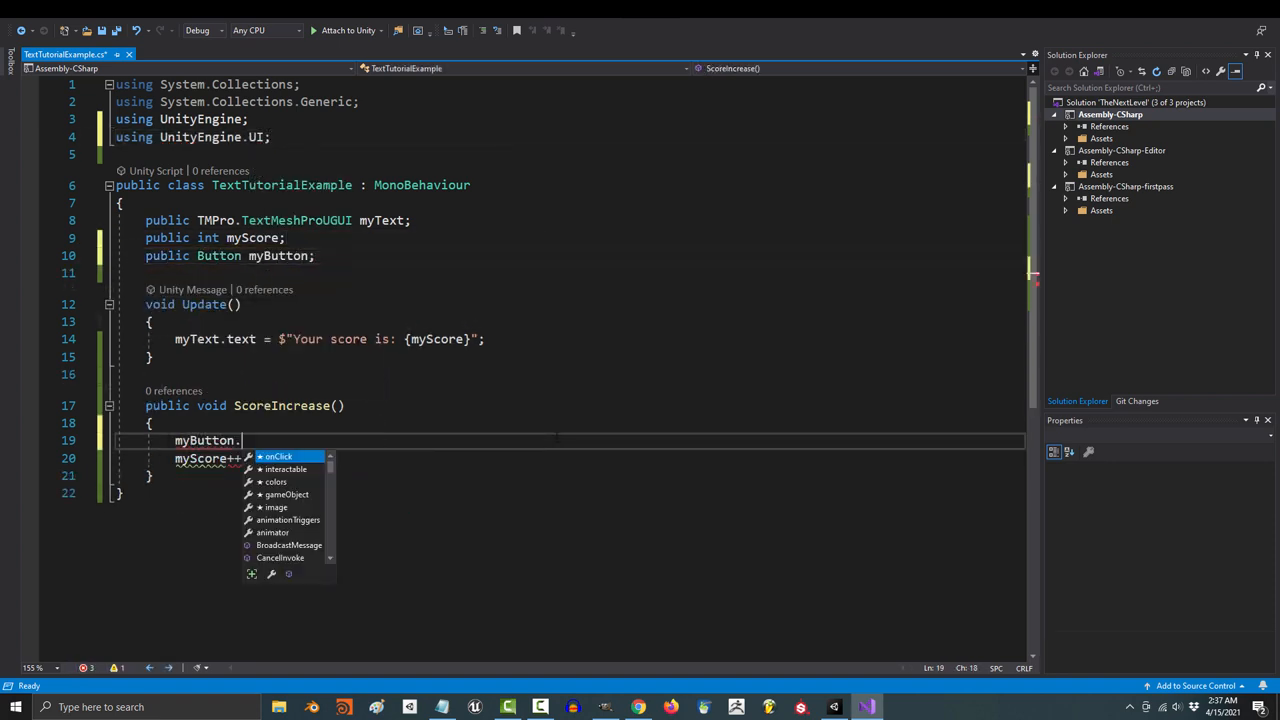
text(image.sprite)
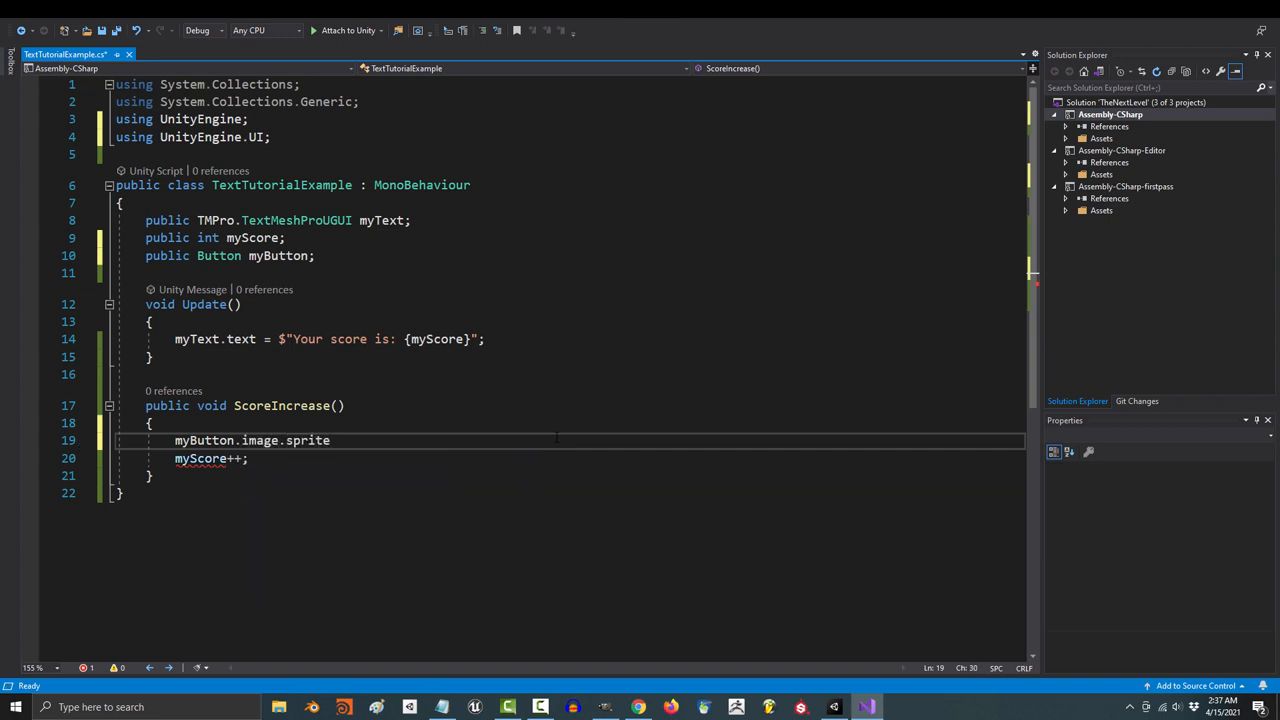
text(= //Y)
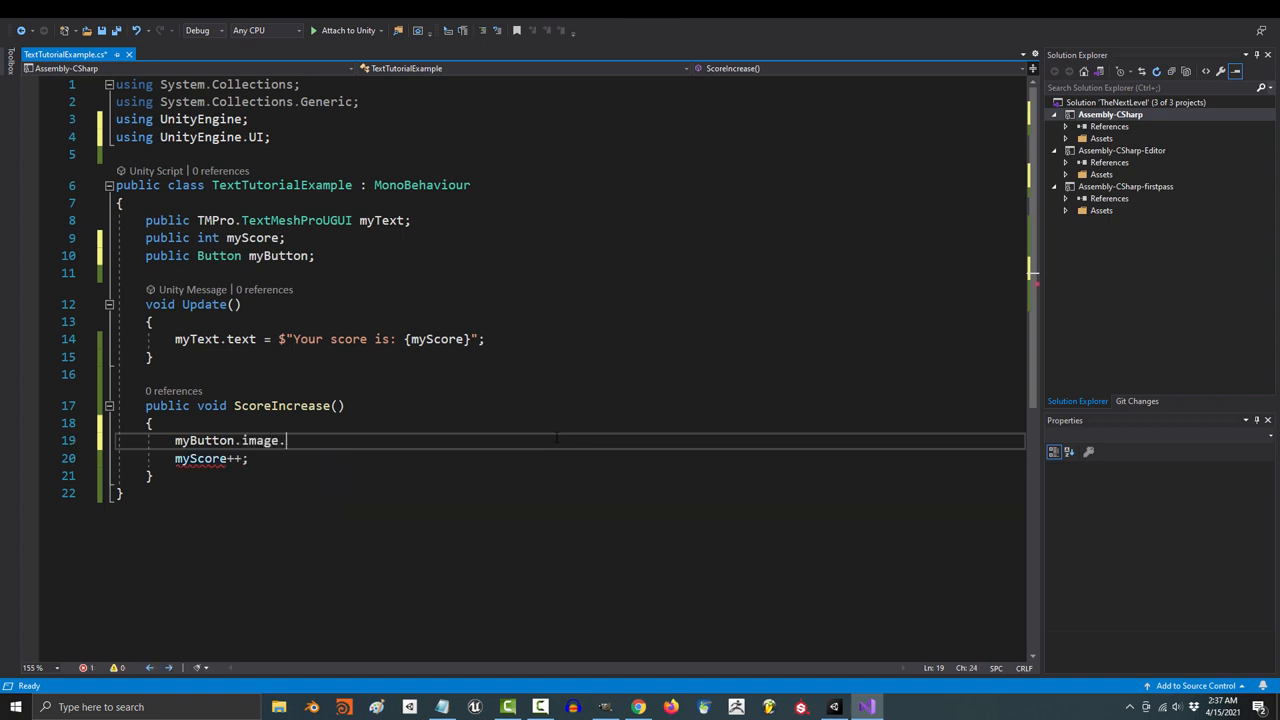
text(color = new Color(1,1,0);)
text(myButton.interactable = t)
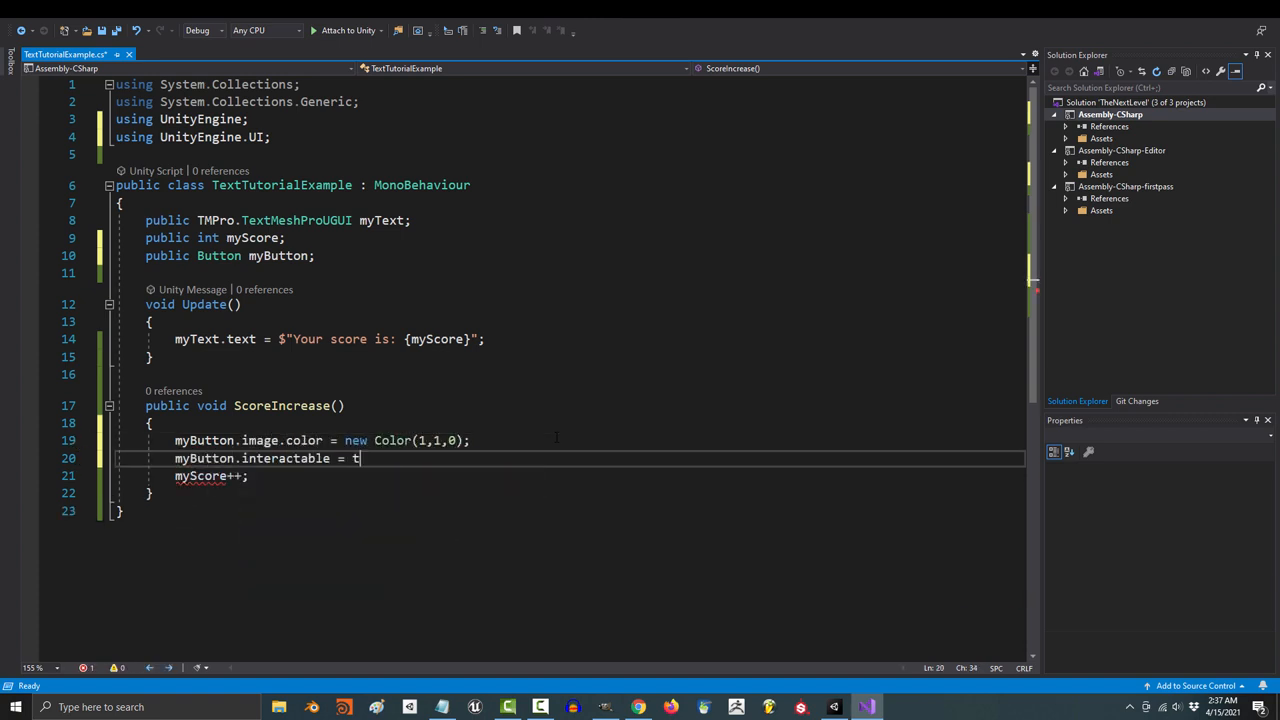
text(alse;)
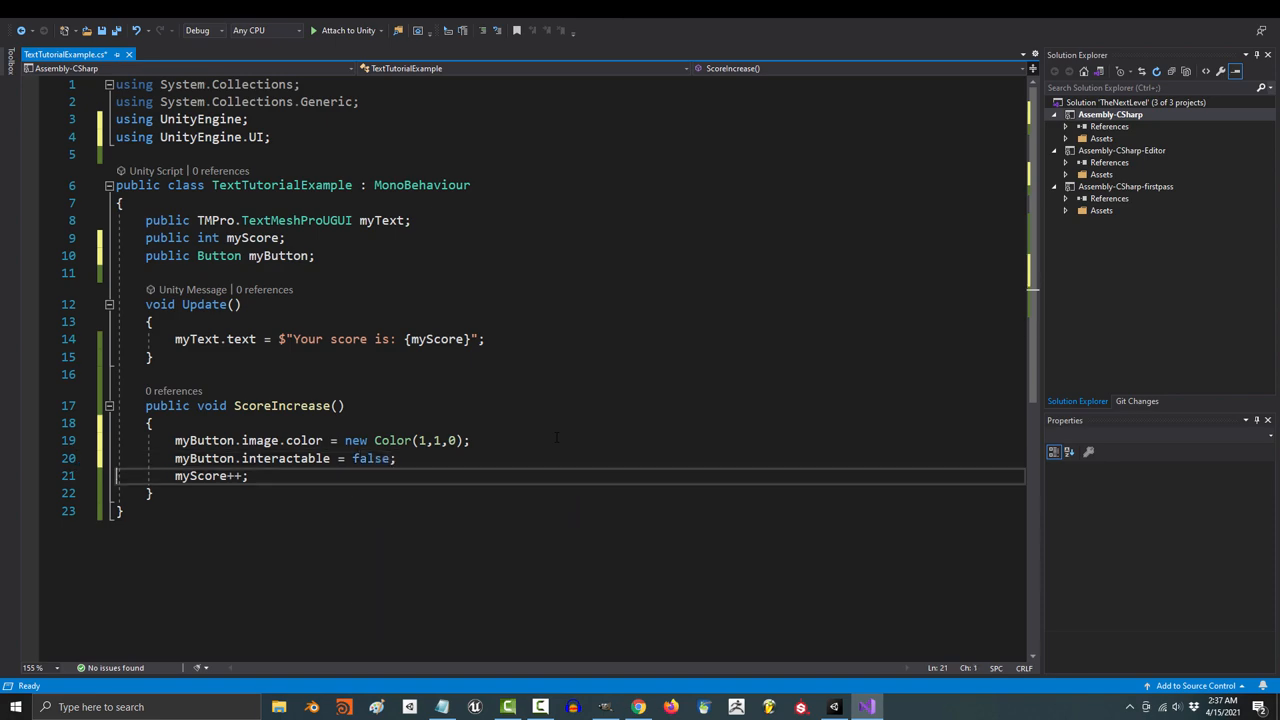